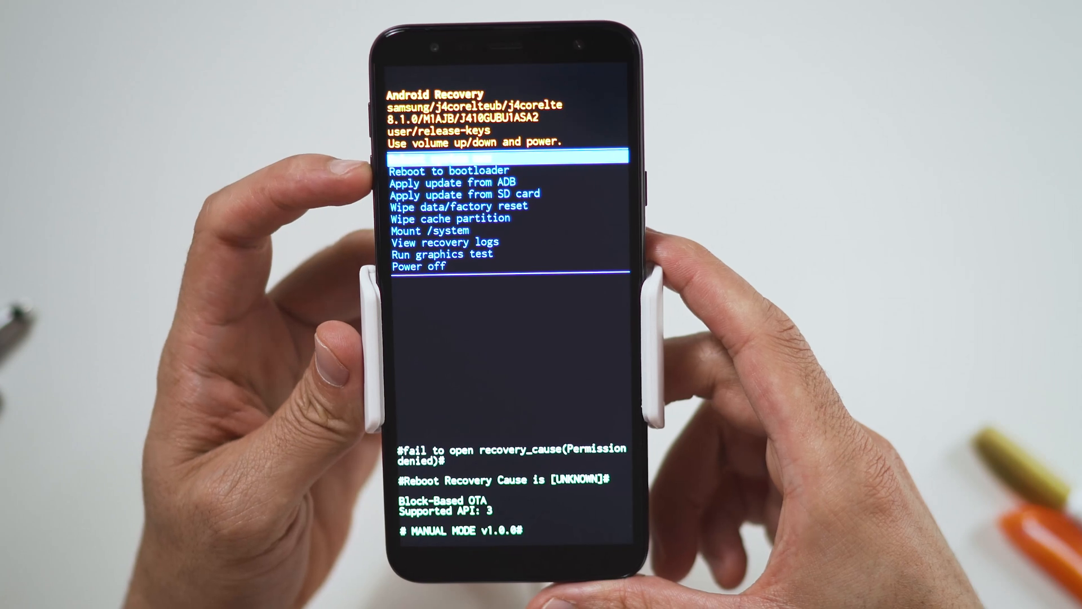
Move the highlight down the recovery menu toward Wipe data/factory reset.
key("volumeup")
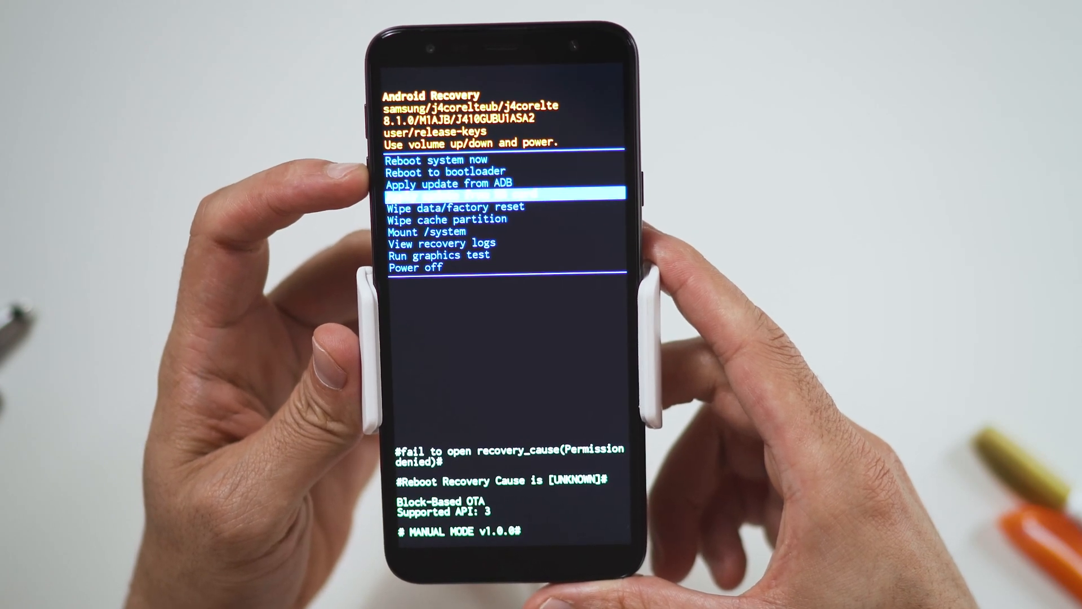